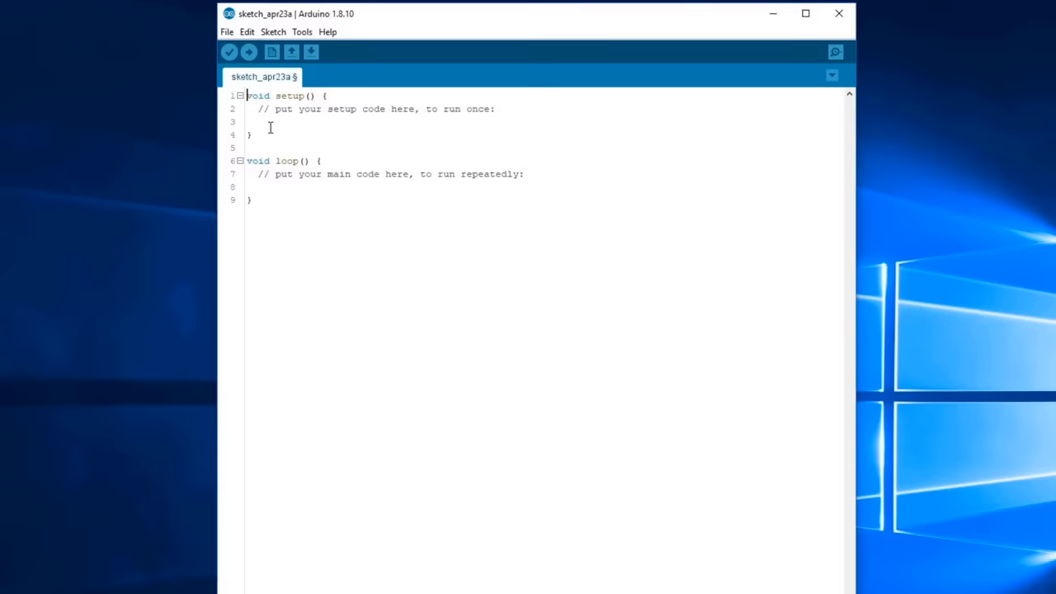
pyautogui.write('int in1 = 2;')
pyautogui.write('int in2 = 4;')
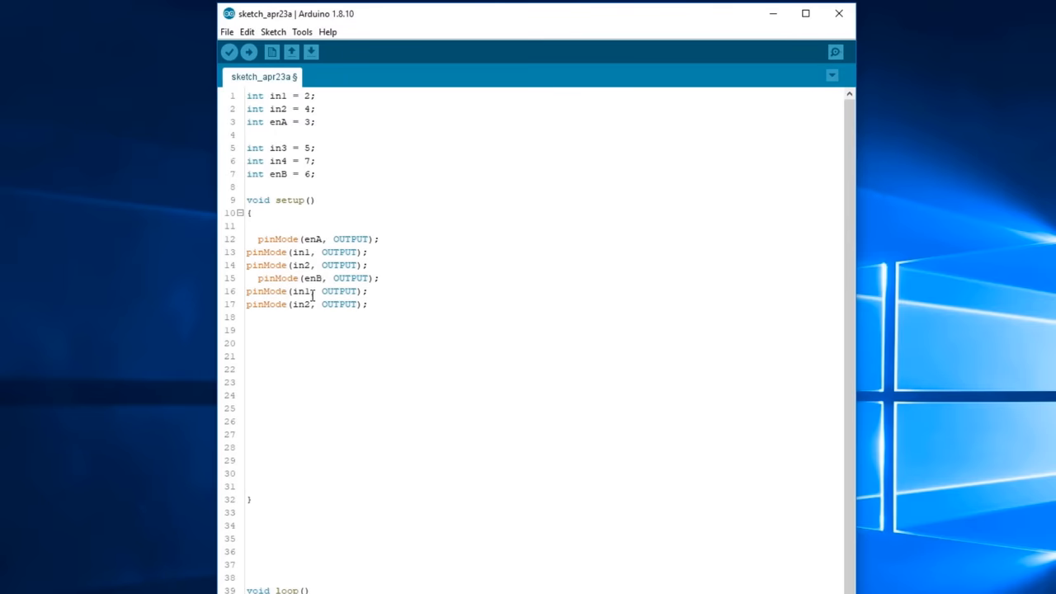
pyautogui.write('digitalWrite(in1, HIGH); // Move forwards for 0.5 s')
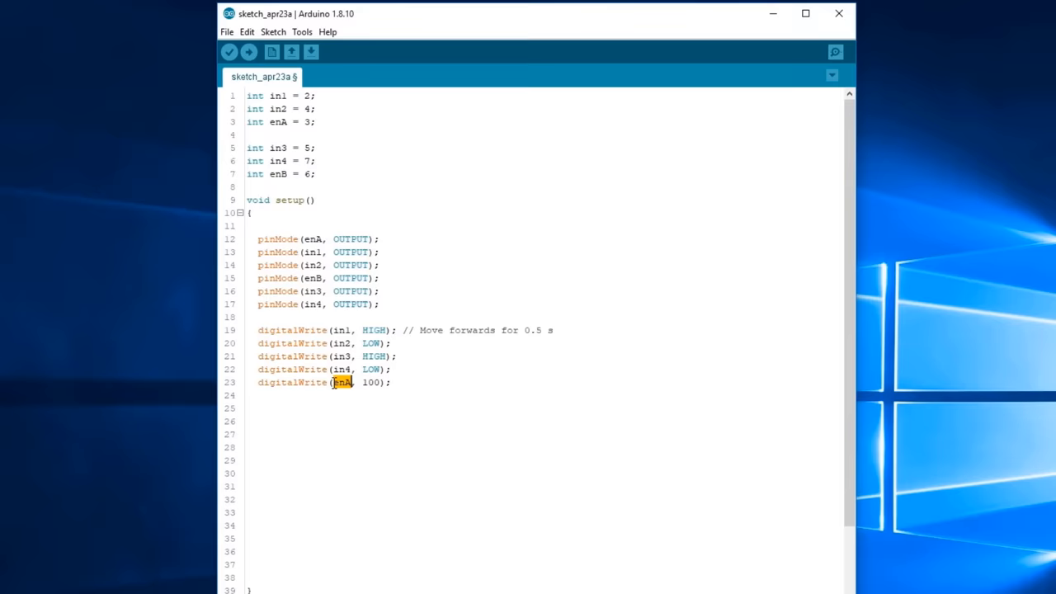
pyautogui.write('digitalWrite(enB, 100);')
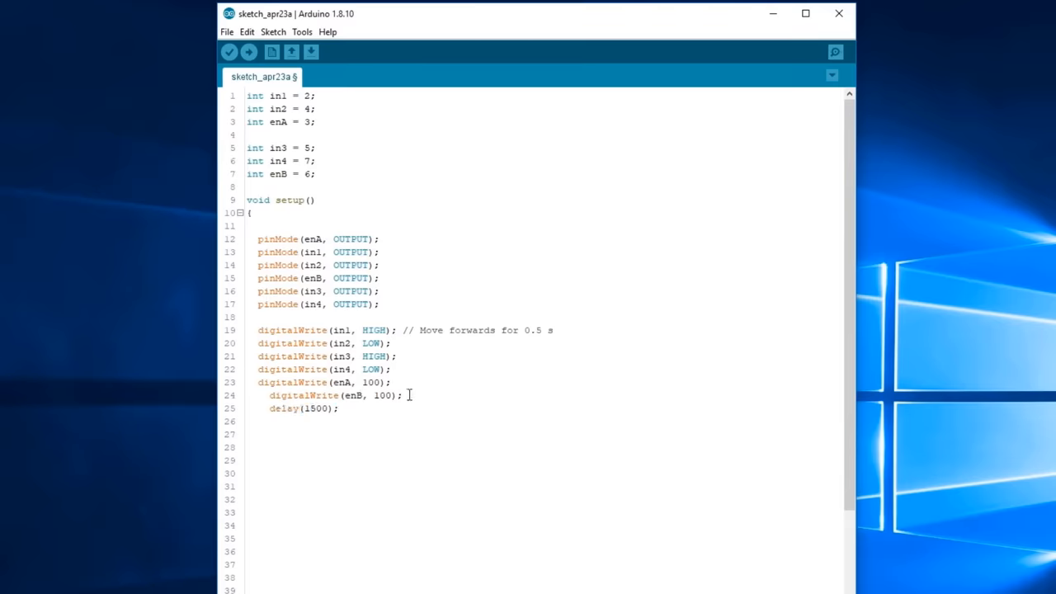